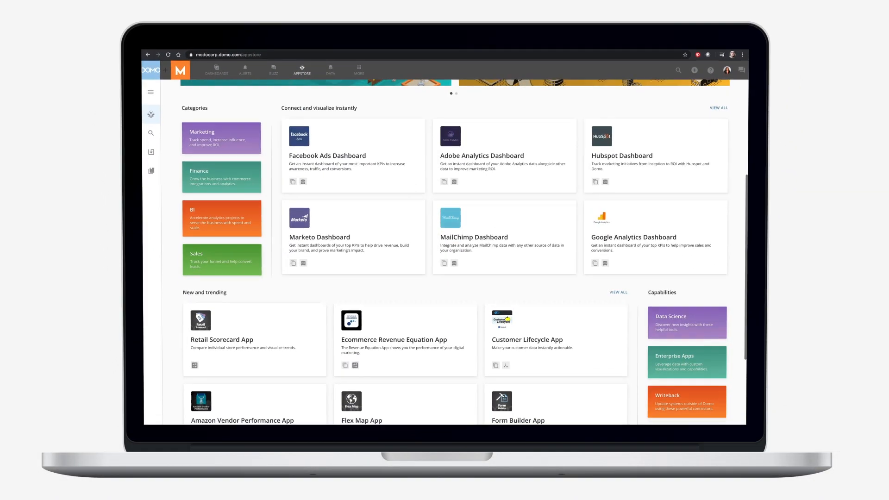
# - Search the Appstore for 'adobe connector' to list nine matching apps
pyautogui.scroll(3)
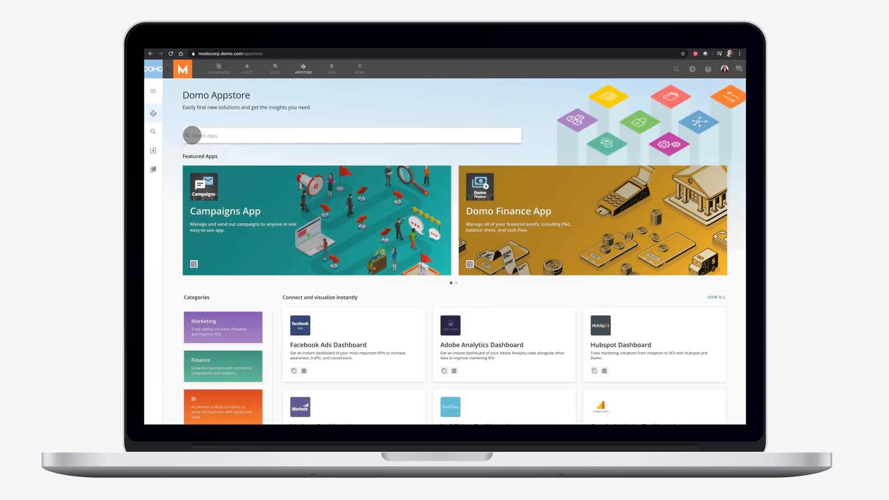
pyautogui.write('adobe connector')
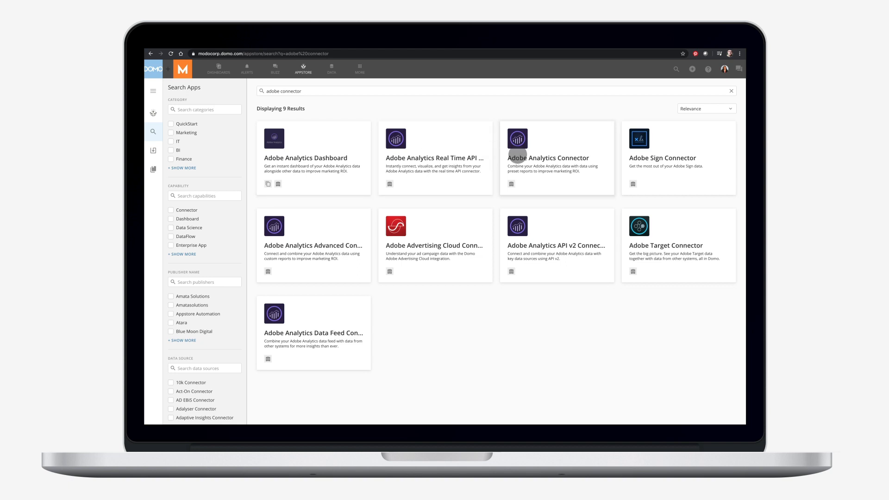
# - Open the Adobe Analytics Connector details, then the Data Warehouse view showing 112 sources
pyautogui.click(548, 157)
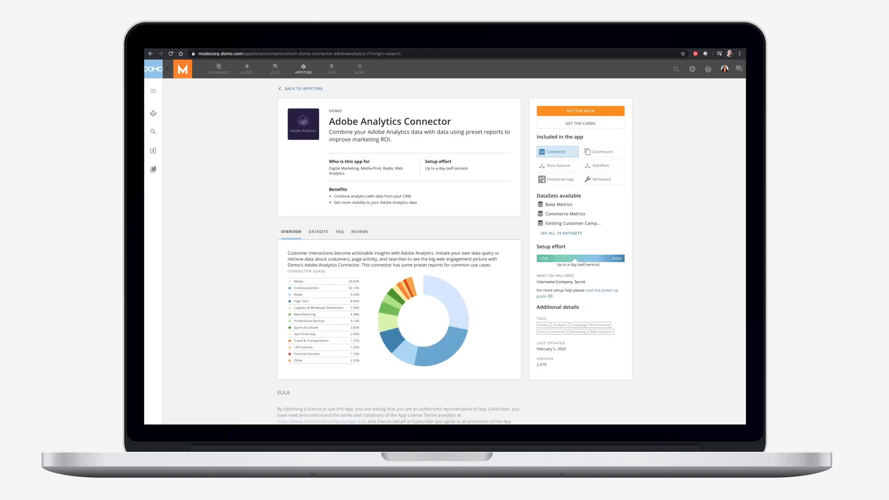
pyautogui.click(580, 110)
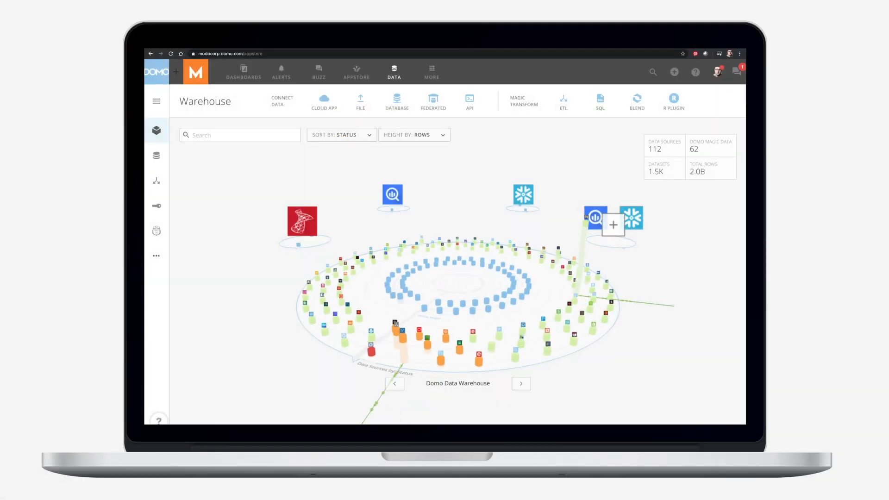
# - Show Snowflake sources in the warehouse and start a new Magic ETL dataflow
pyautogui.click(520, 384)
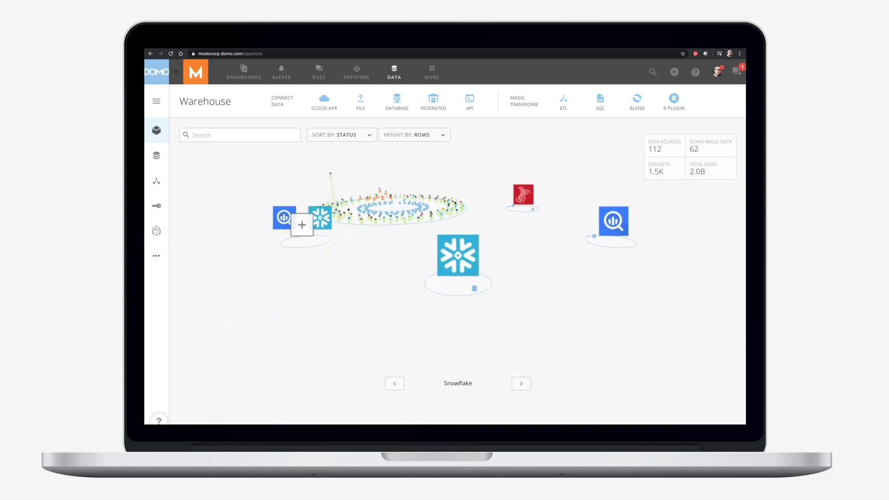
pyautogui.click(563, 101)
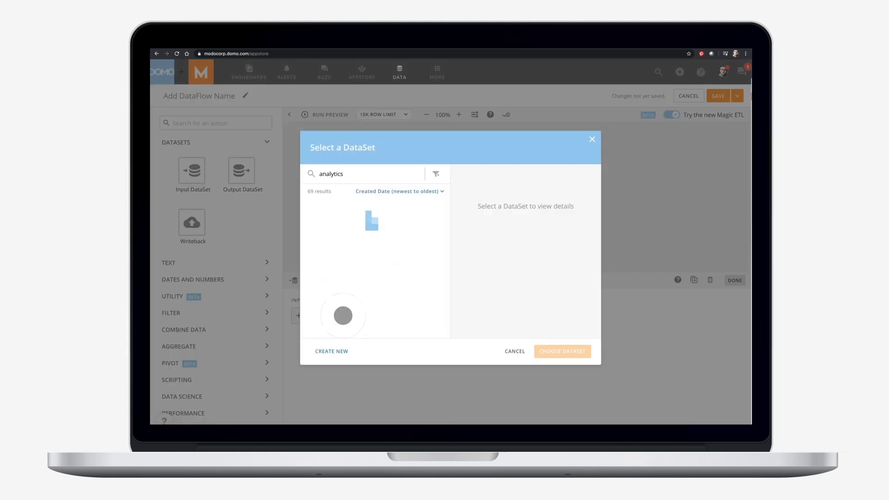
# - Add the Adobe Analytics input dataset, expand Combine Data, and pick a dataflow type
pyautogui.click(561, 352)
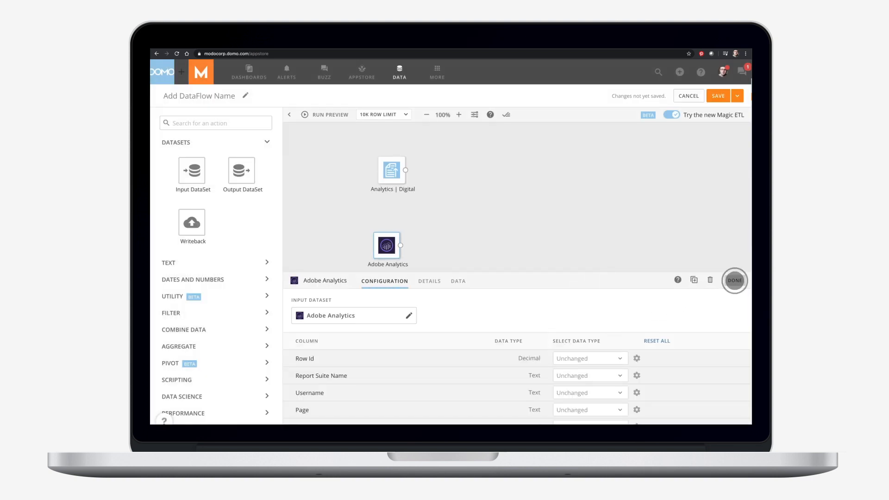
pyautogui.click(733, 280)
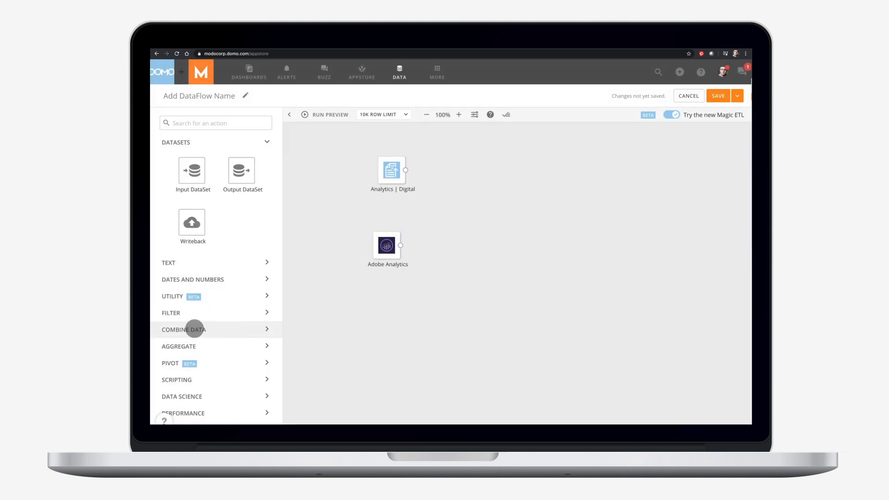
pyautogui.click(184, 329)
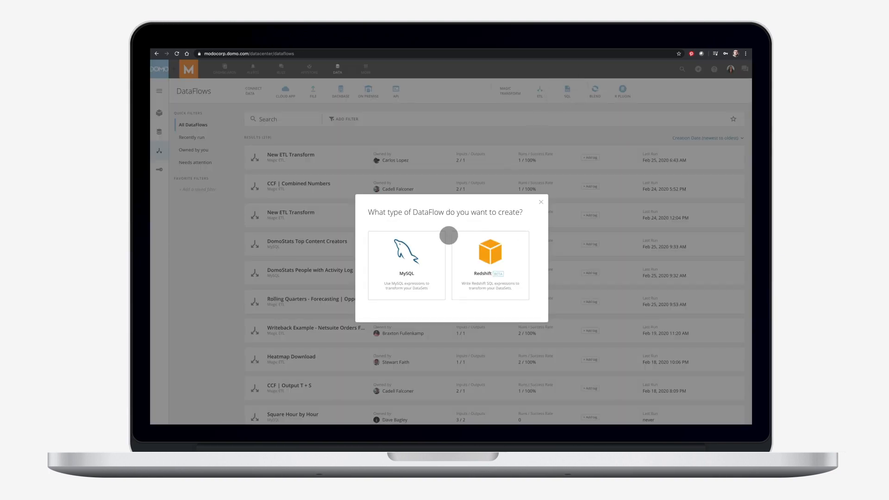
pyautogui.click(407, 261)
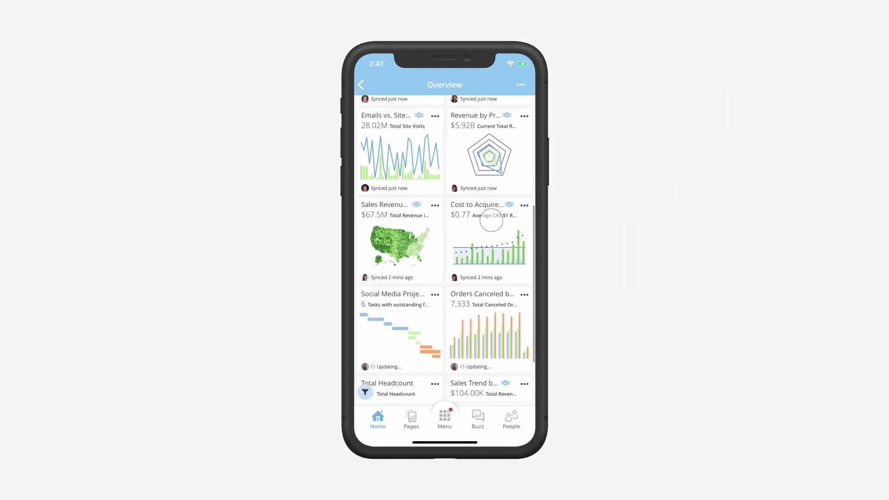
pyautogui.scroll(-3)
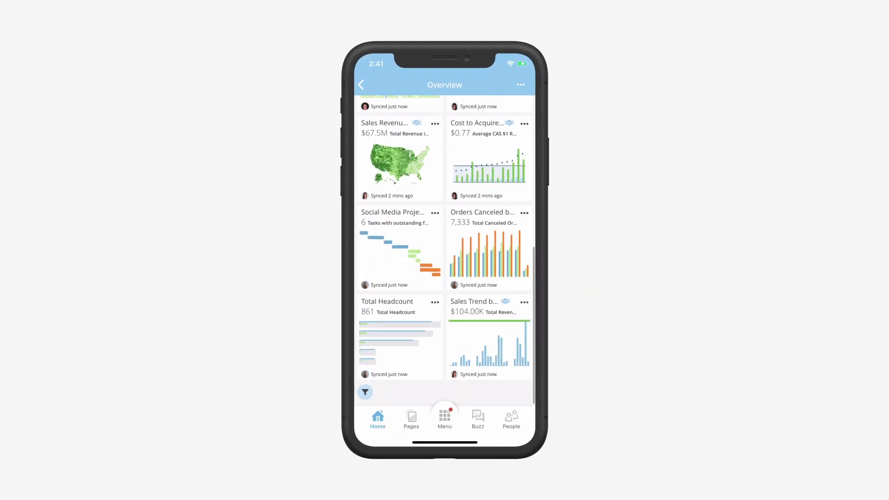
pyautogui.click(488, 337)
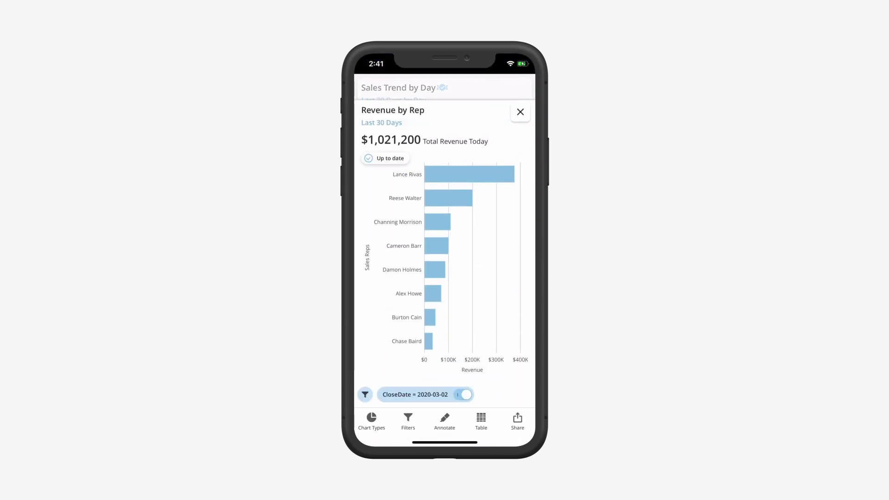
pyautogui.click(494, 175)
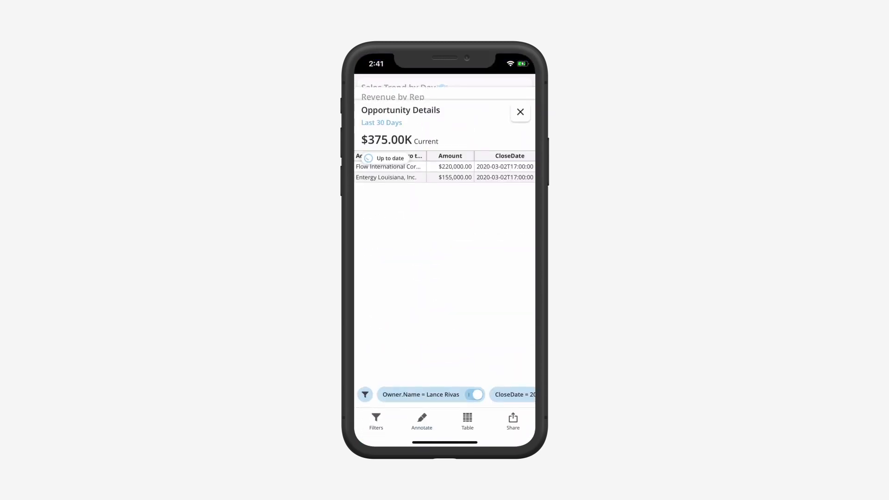